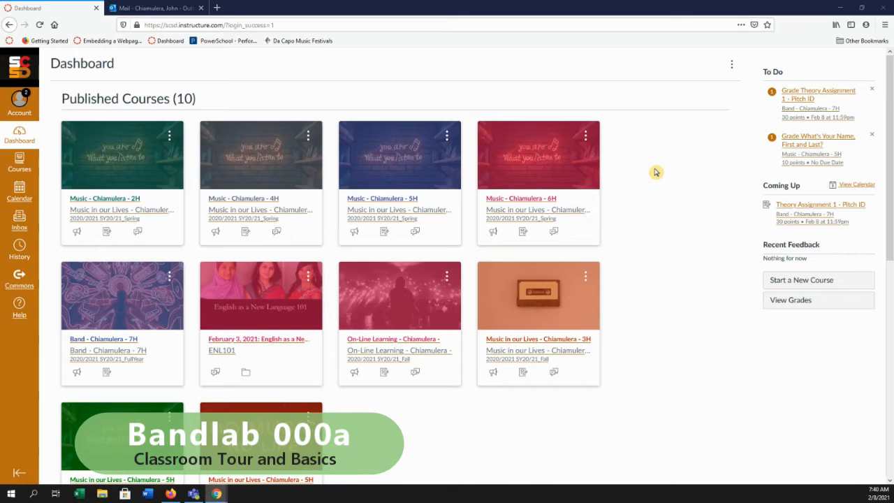
mouse_move(235, 9)
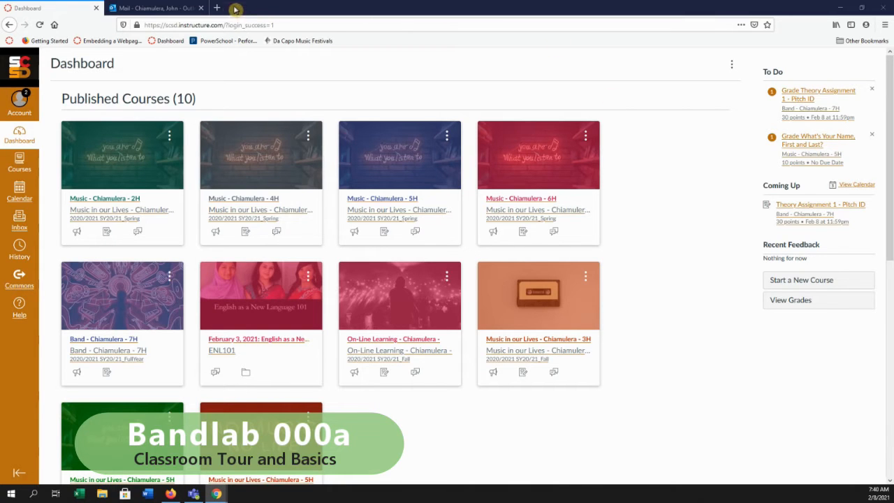
Open a new browser tab beside the Canvas dashboard for BandLab for Education
click(235, 8)
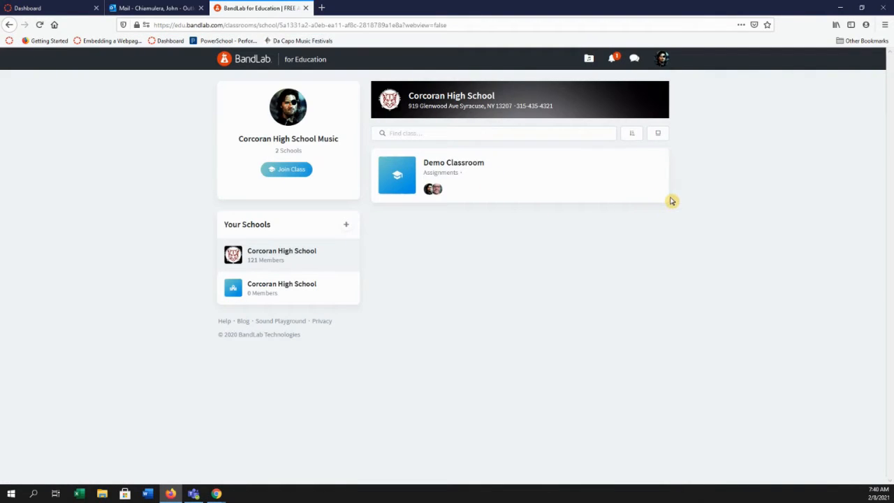
mouse_move(706, 186)
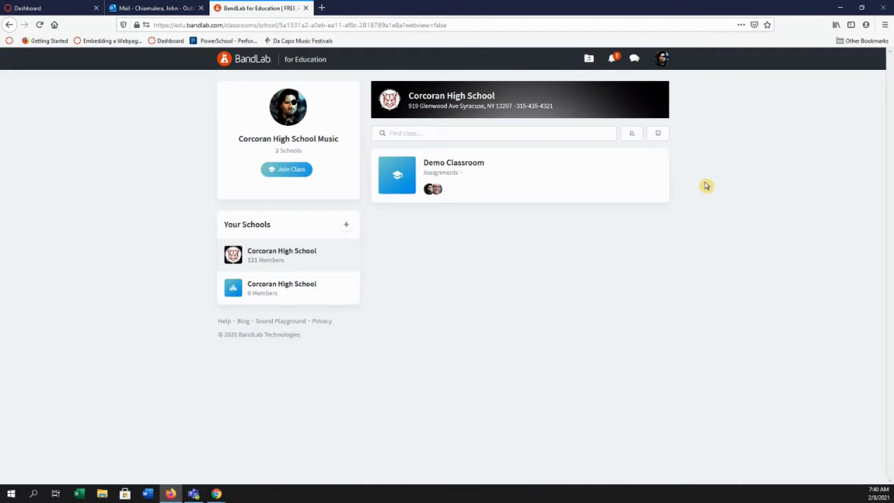
mouse_move(726, 208)
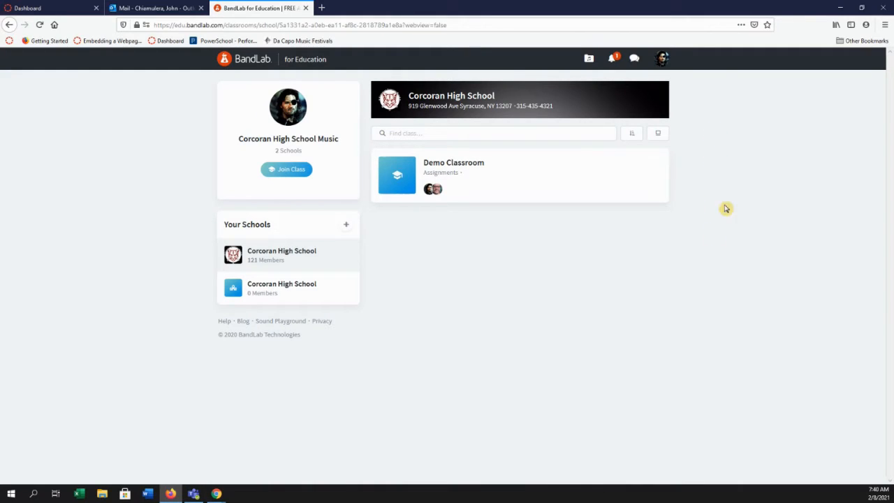
mouse_move(335, 137)
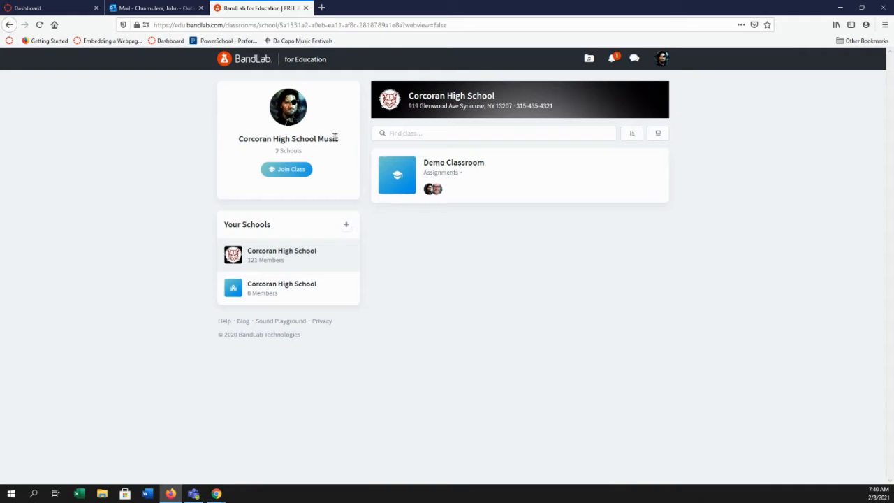
mouse_move(481, 172)
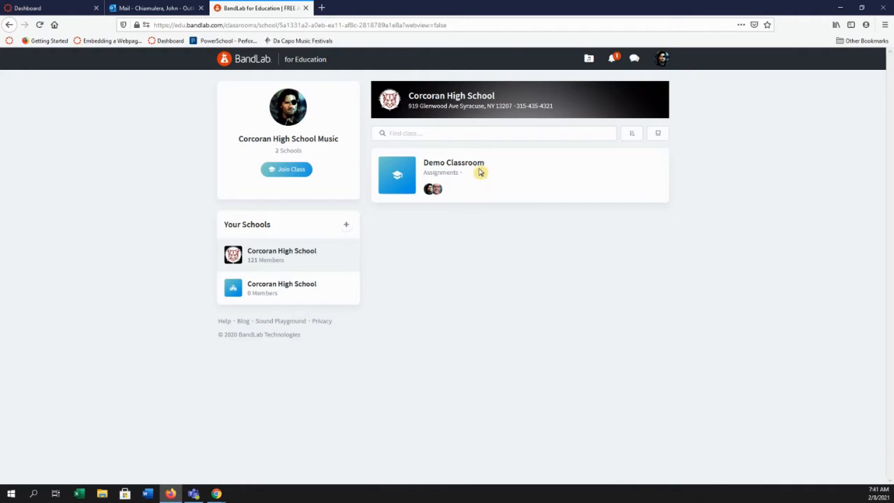
mouse_move(667, 67)
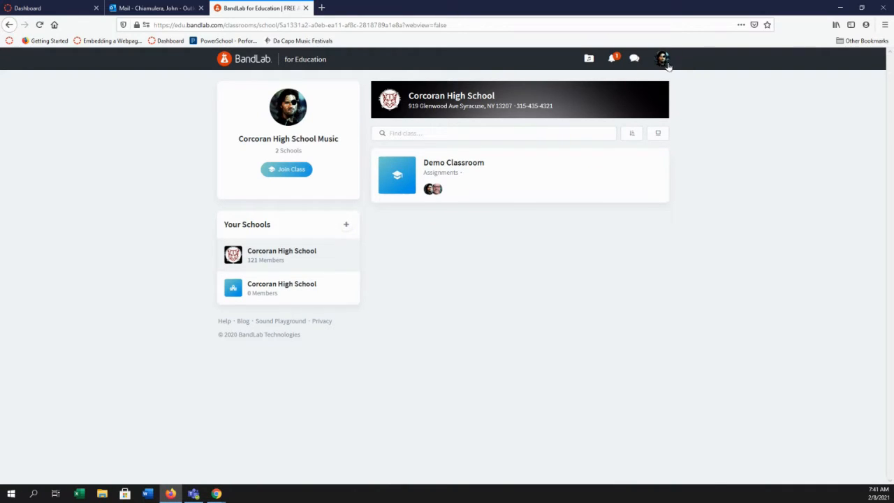
click(662, 58)
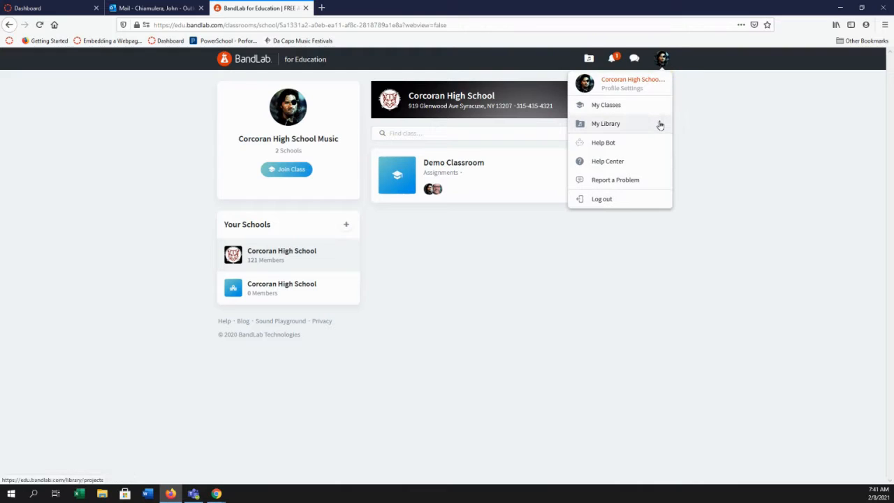
click(443, 263)
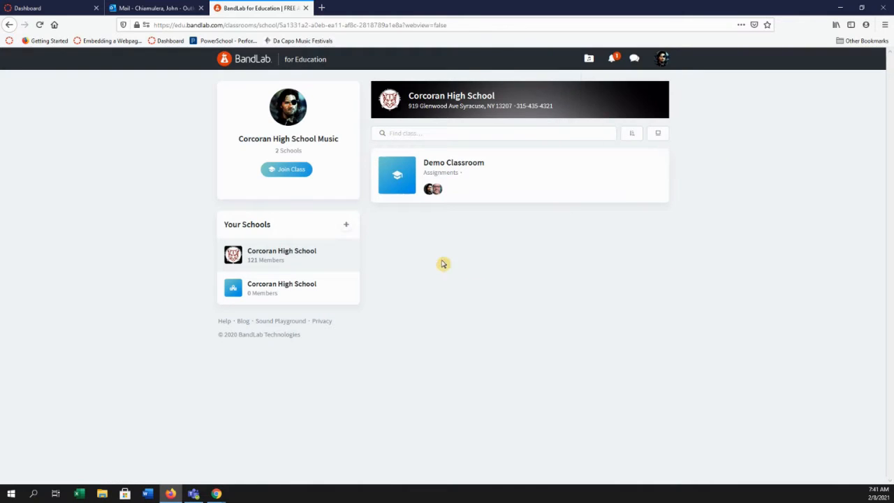
mouse_move(397, 175)
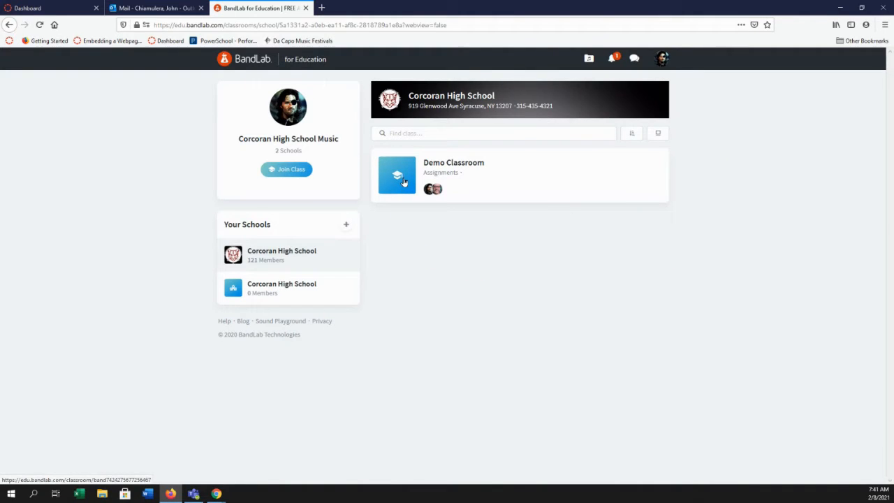
Enter Demo Classroom and scroll its activity feed to the Loop Learning 1 post
click(396, 175)
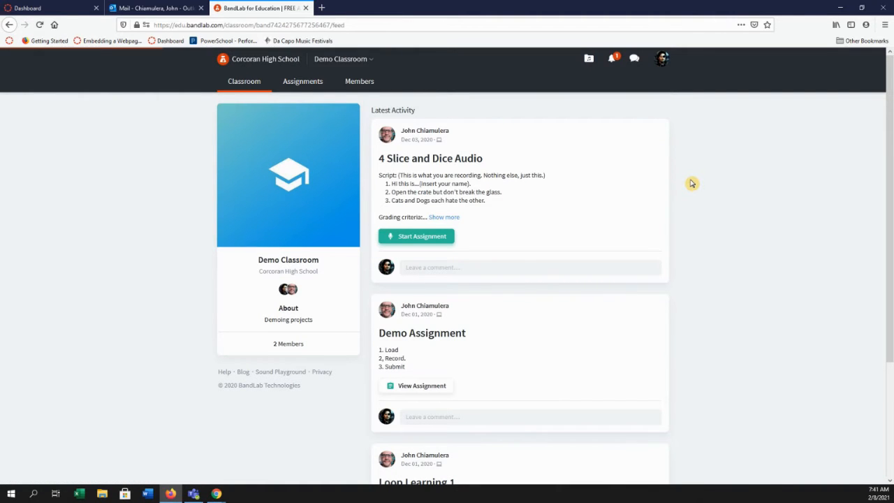
scroll(down, 3)
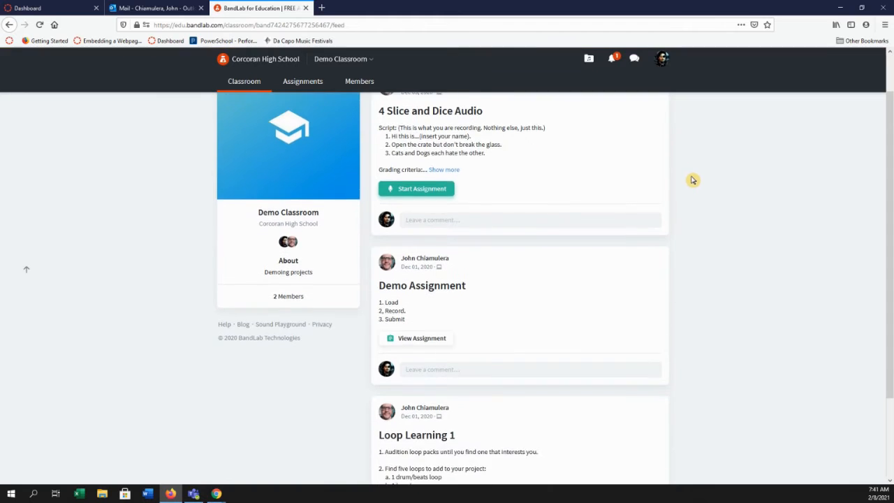
scroll(down, 3)
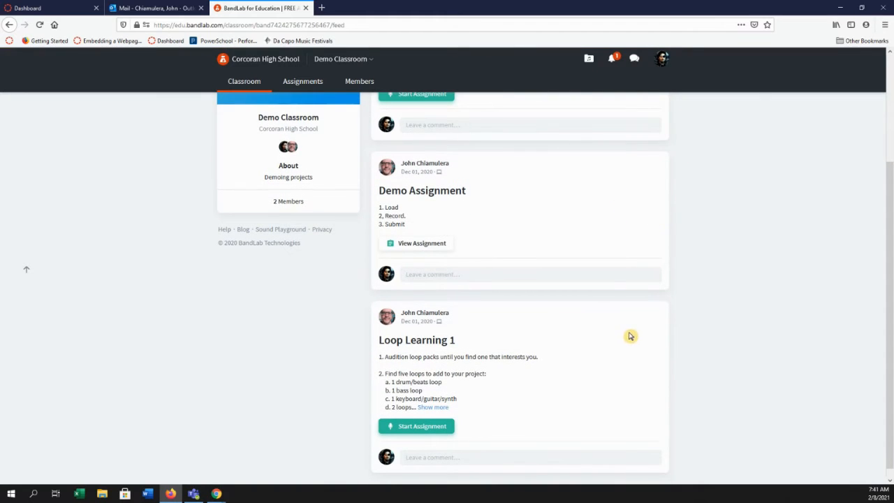
scroll(up, 3)
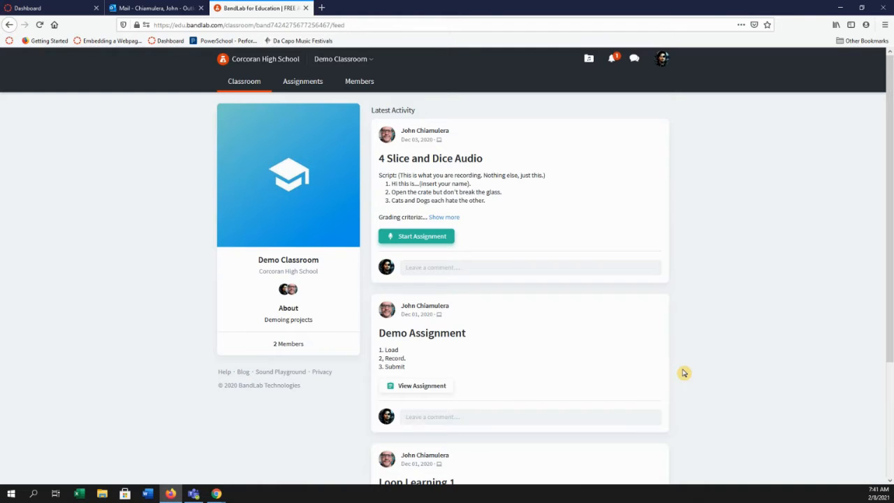
scroll(down, 3)
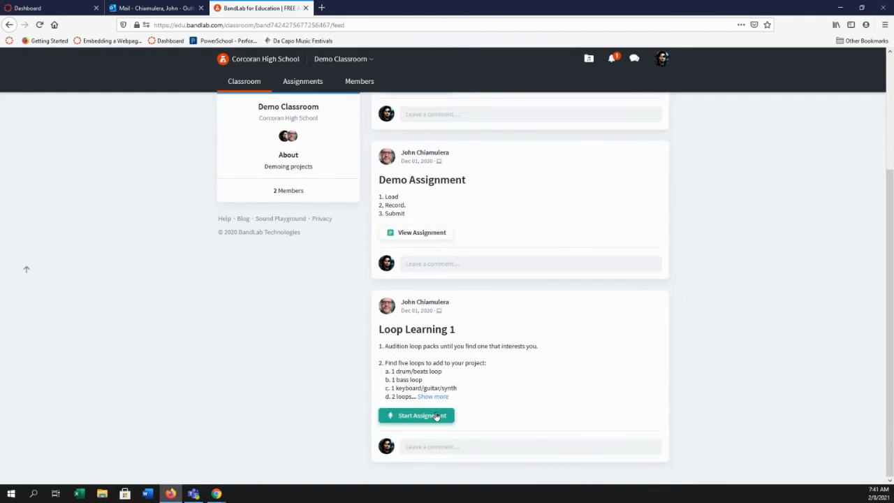
Start Loop Learning 1 as the Teacher's Assignment instead of a personal project
click(416, 415)
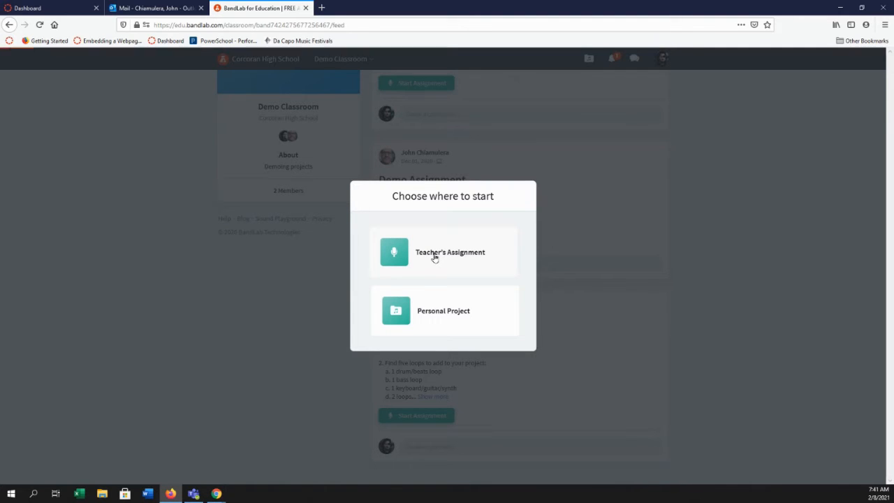
click(443, 252)
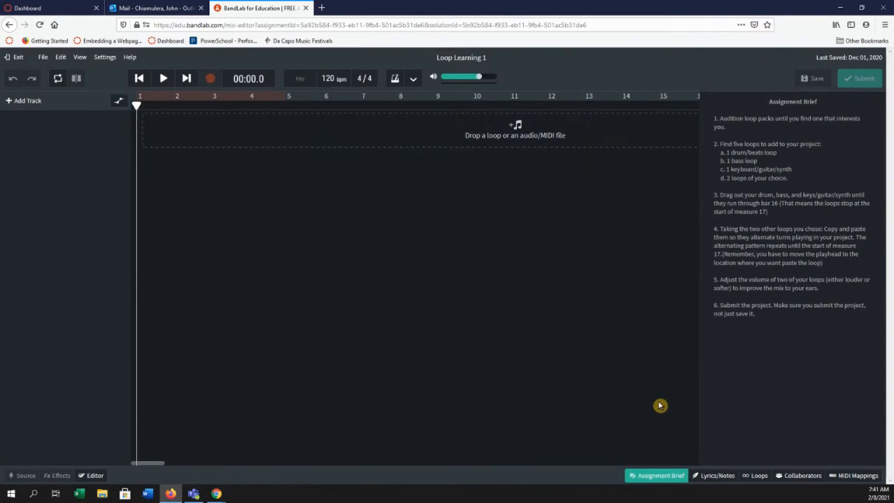
mouse_move(803, 207)
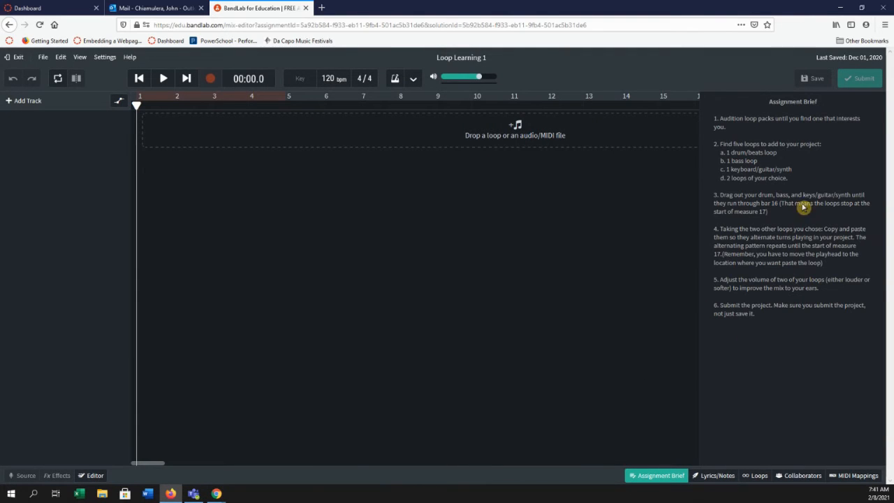
mouse_move(766, 287)
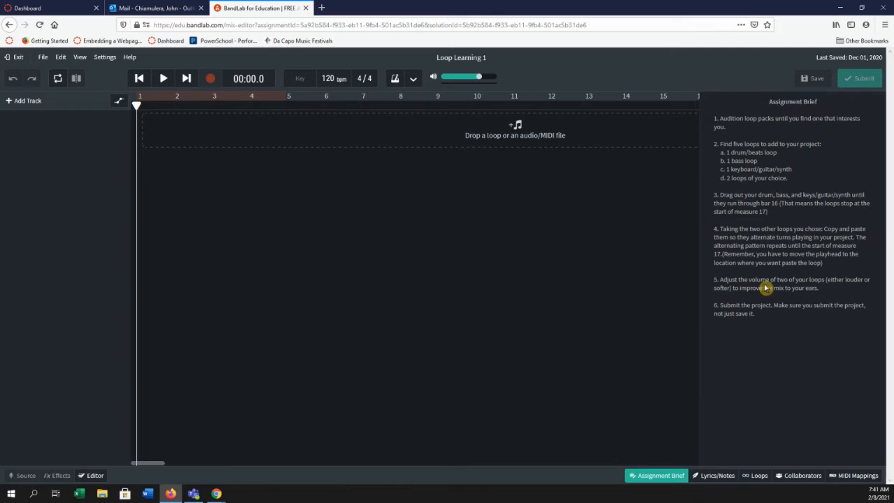
mouse_move(709, 203)
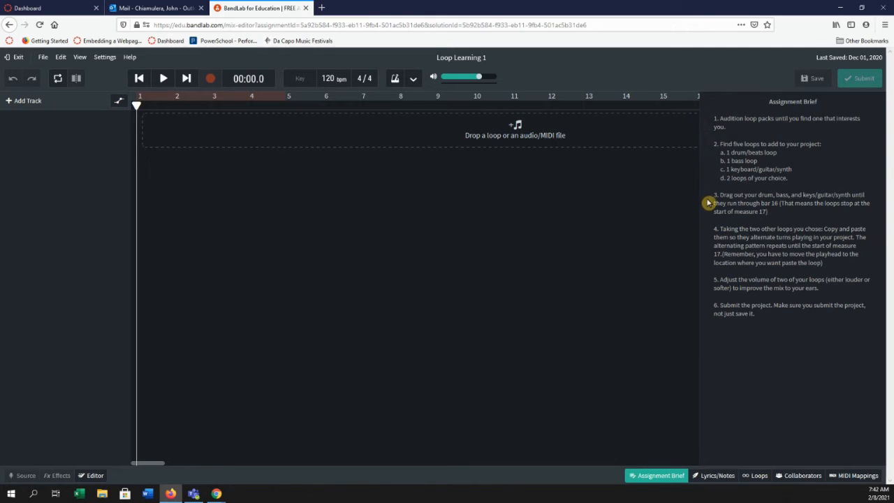
mouse_move(708, 309)
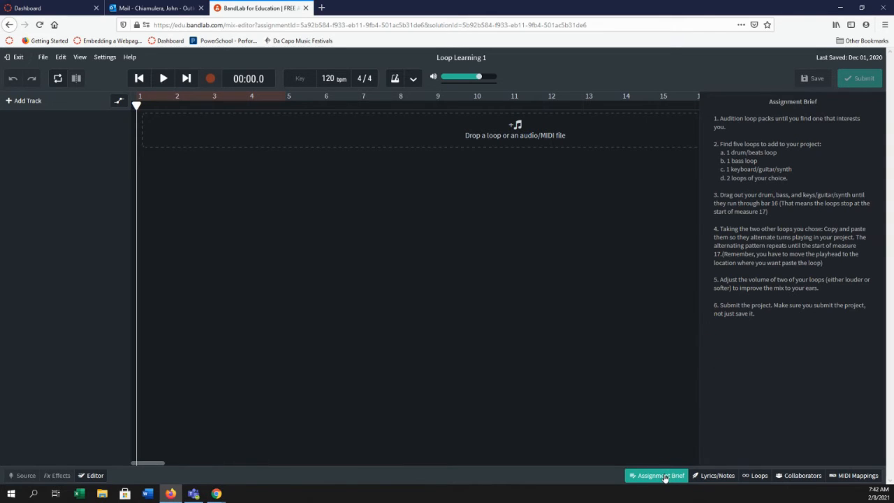
Close the Assignment Brief panel to reveal the empty timeline
click(656, 474)
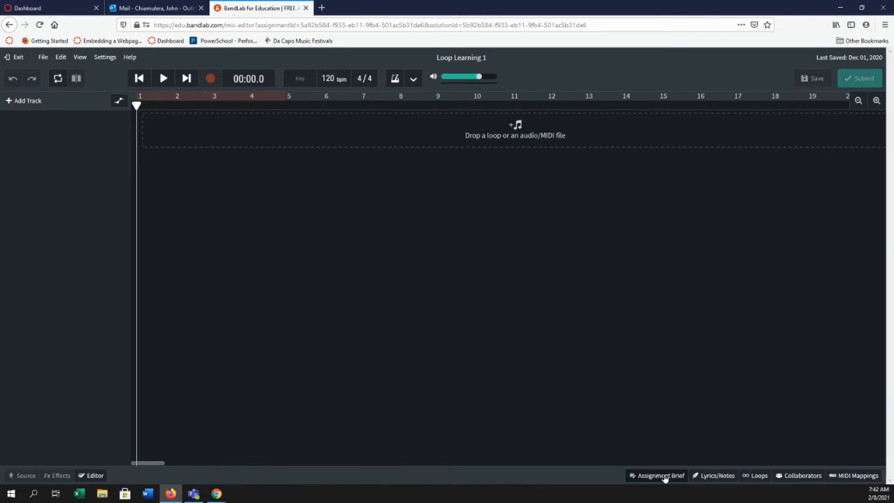
mouse_move(710, 358)
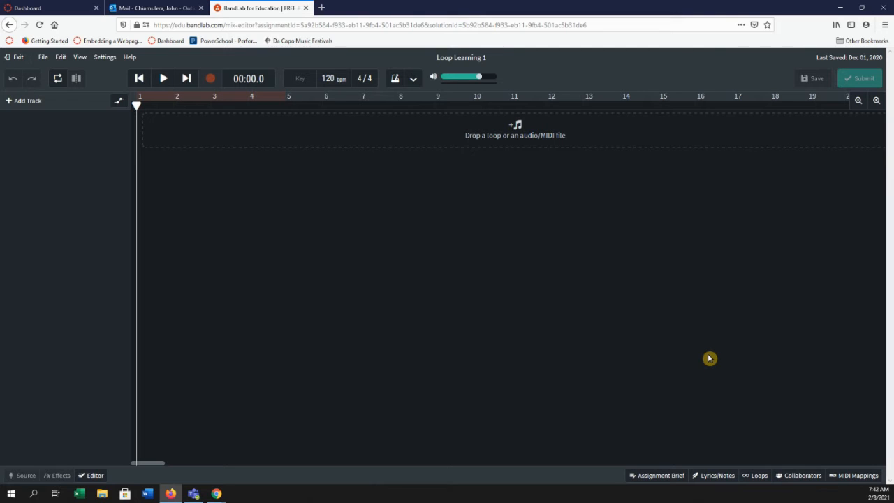
Browse loop packs for Zulu Porridge's Accordion Jam Accordion 01, Bass and Guitar loops
click(754, 475)
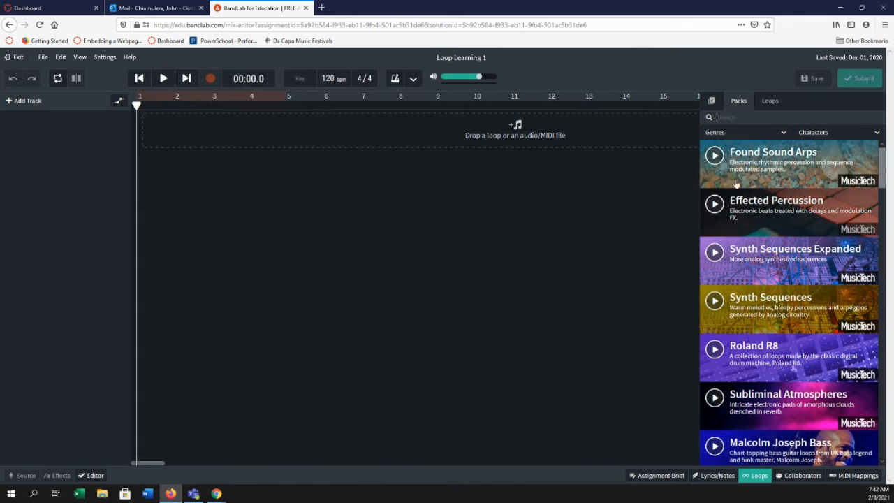
scroll(down, 3)
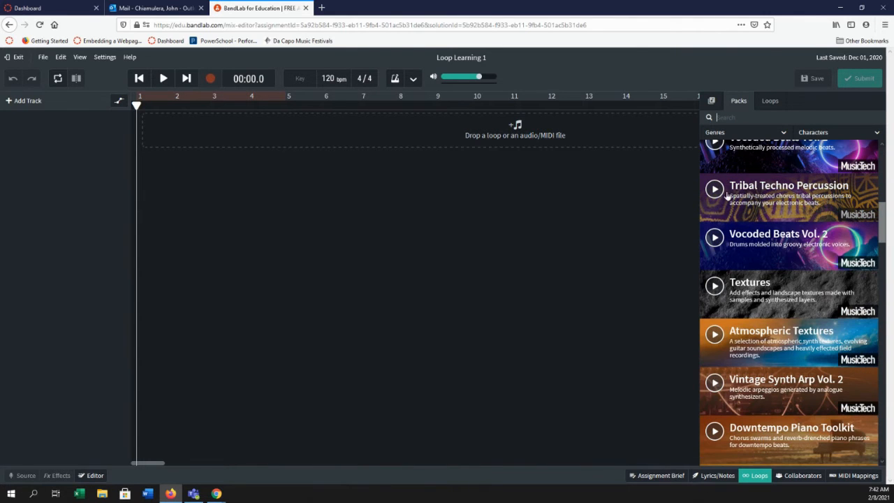
scroll(down, 3)
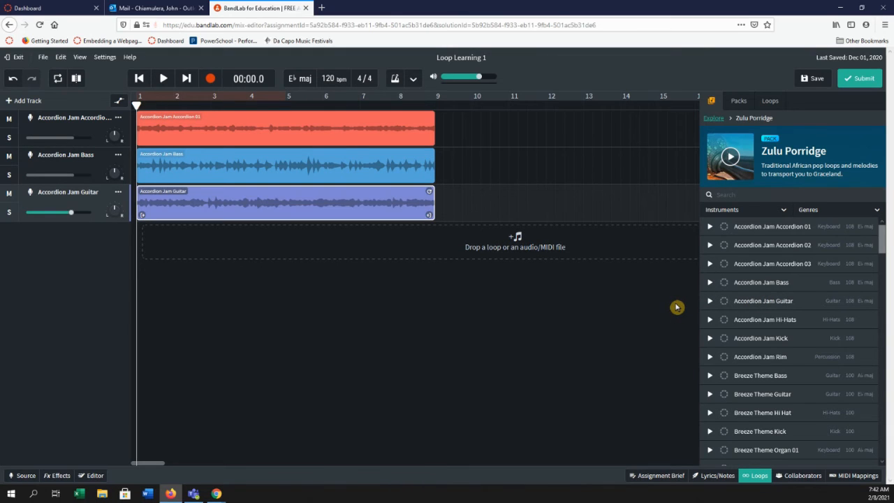
Close the loop browser to extend the loops to bar 17
click(754, 475)
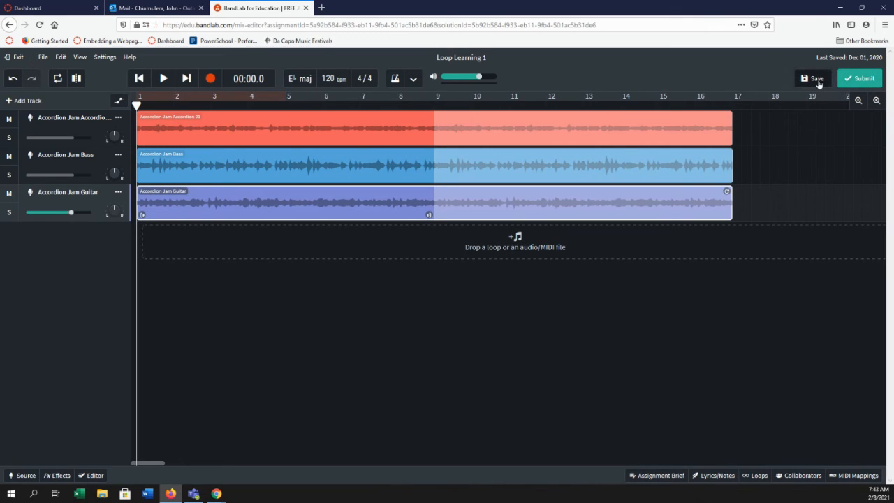
Save the Loop Learning 1 project until 'Solution updated' appears
click(812, 77)
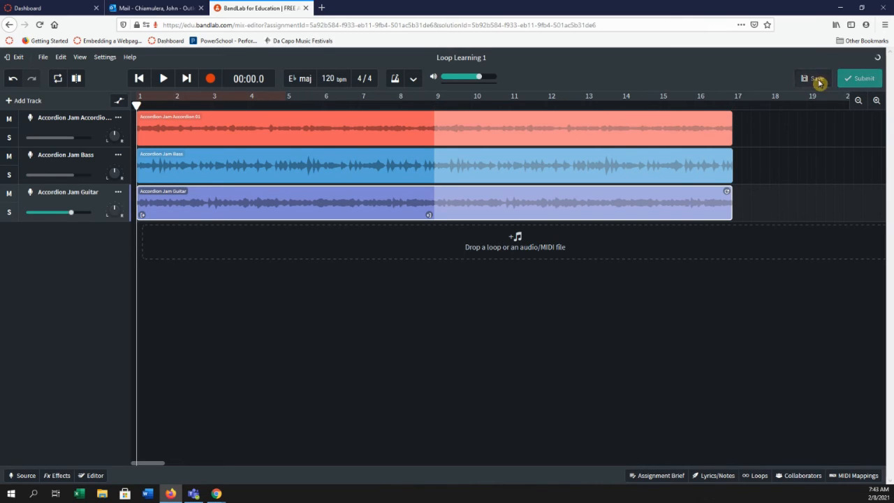
mouse_move(755, 77)
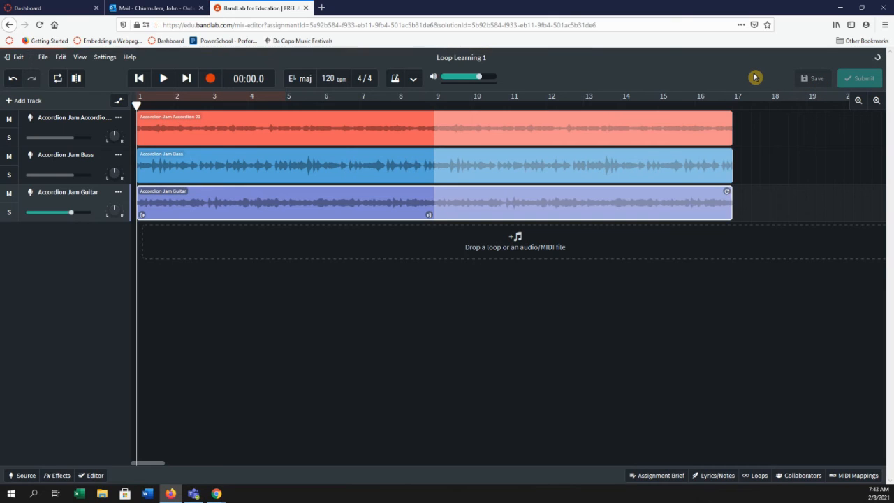
click(816, 77)
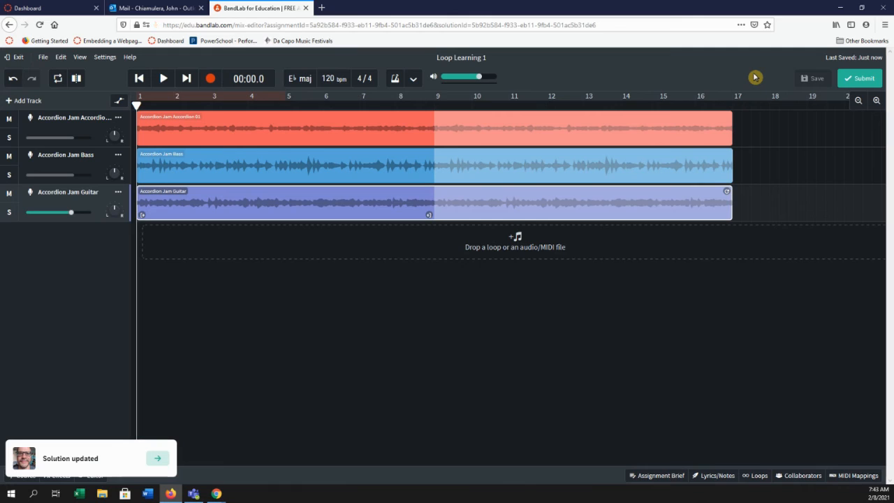
mouse_move(26, 64)
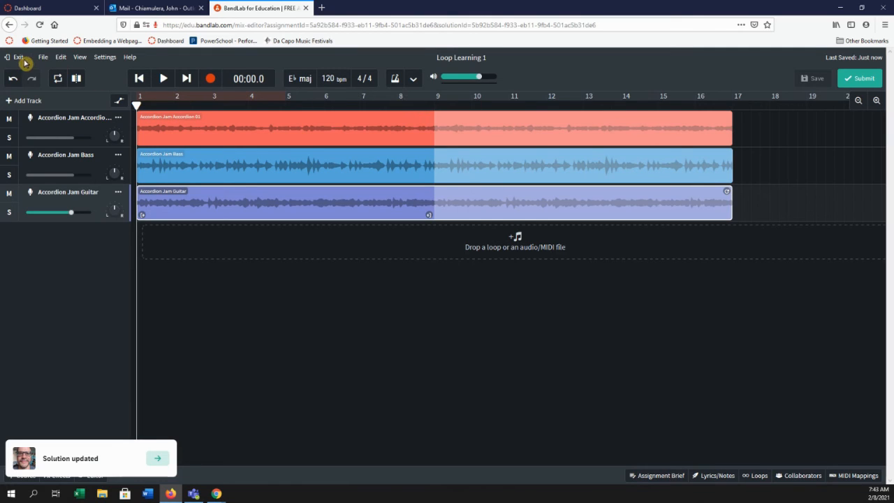
mouse_move(798, 88)
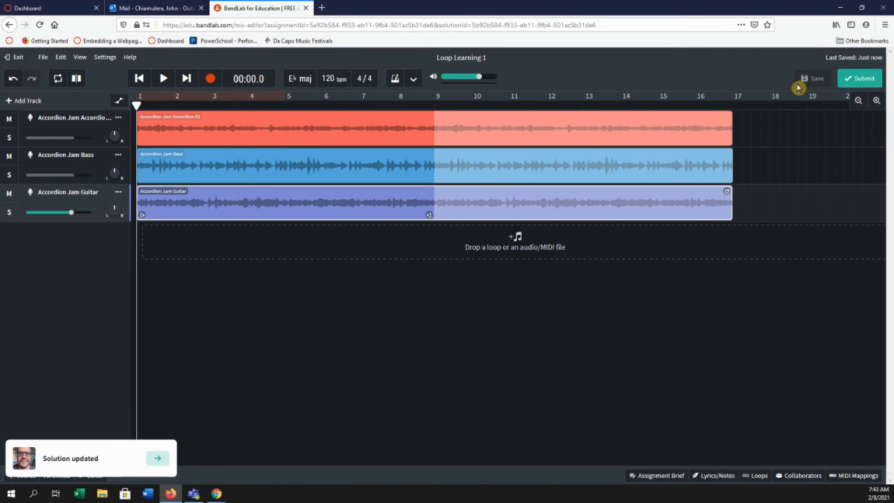